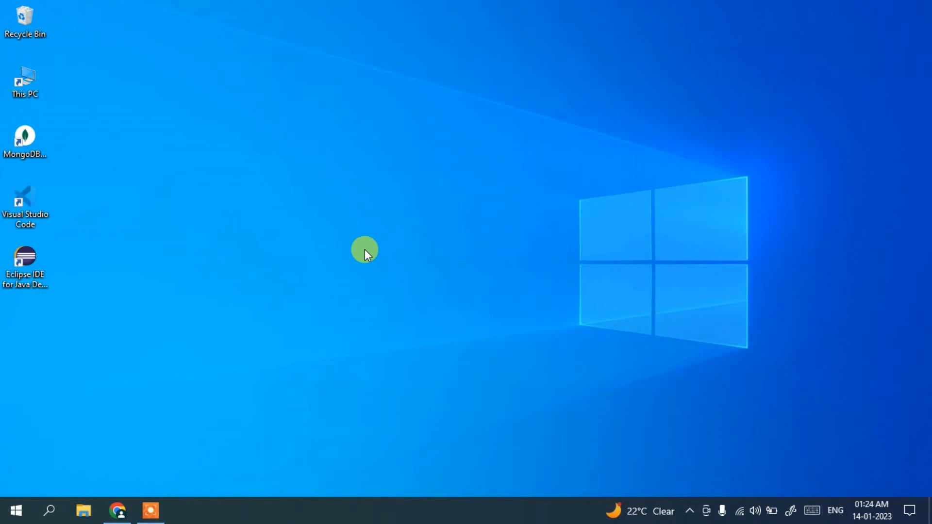
{"action": "mouse_move", "coordinate": [389, 297]}
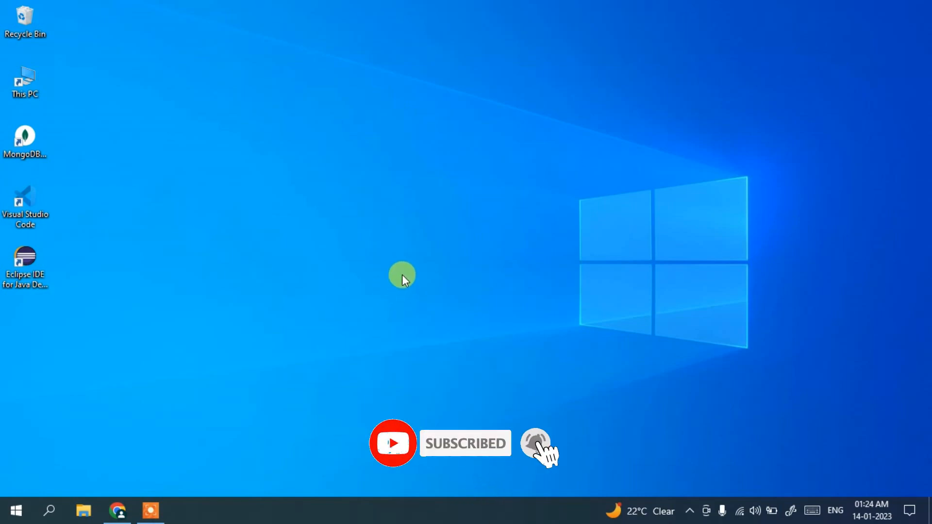
- Search Google for 'notepad++ download' and open the official Notepad++ downloads result
{"action": "left_click", "coordinate": [118, 511]}
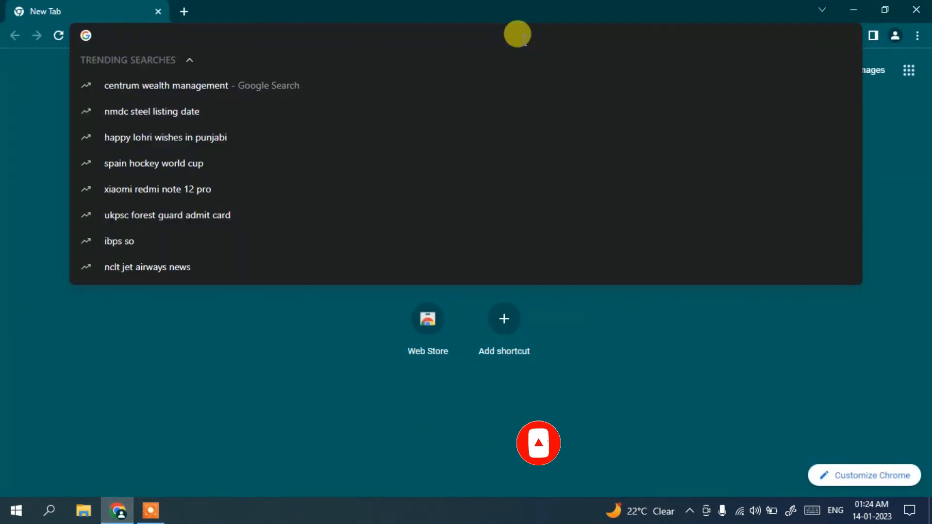
{"action": "type", "text": "notepad++ download"}
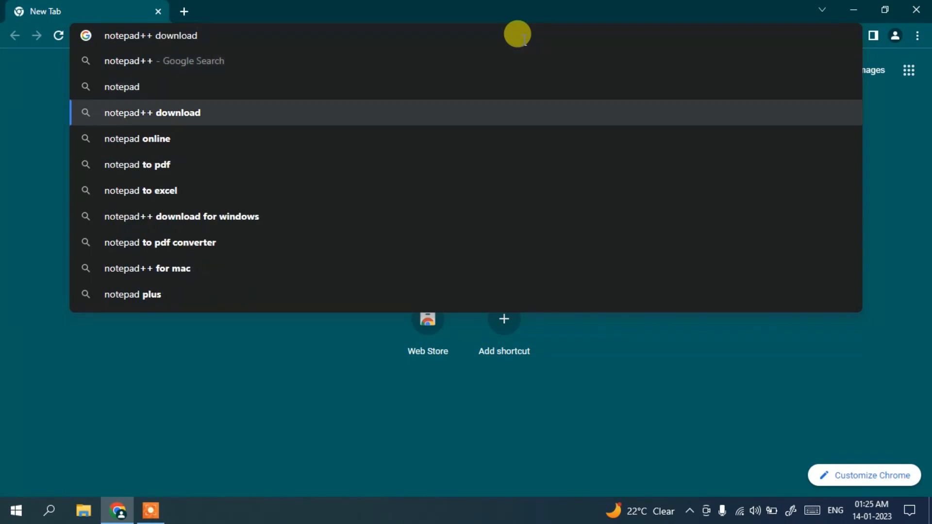
{"action": "left_click", "coordinate": [151, 112]}
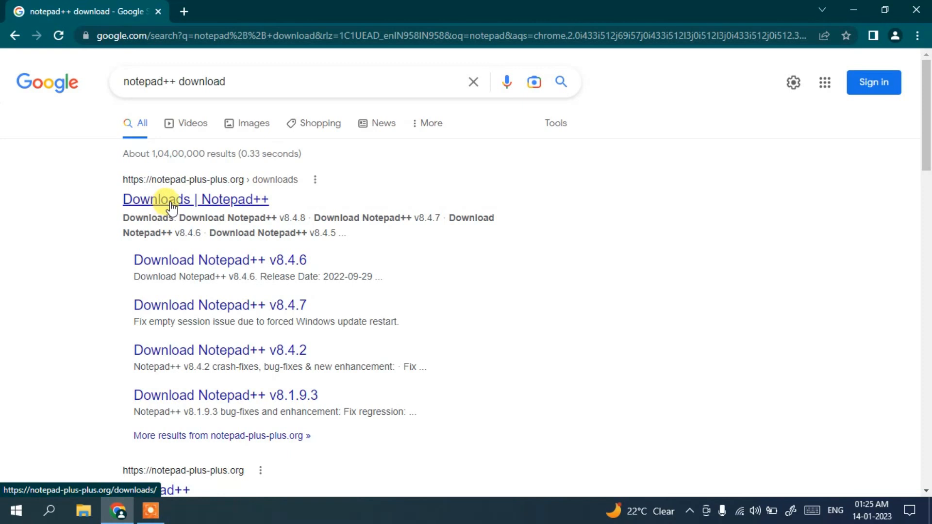
{"action": "mouse_move", "coordinate": [232, 204]}
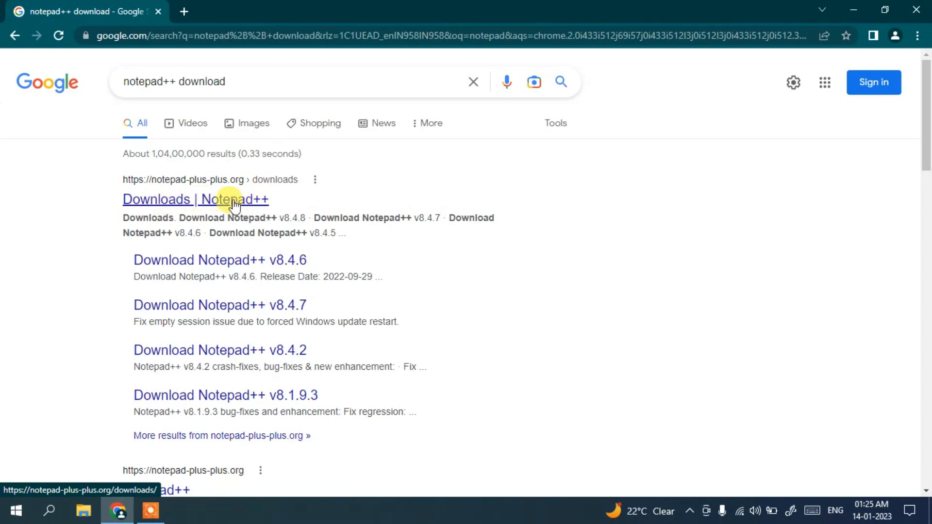
{"action": "left_click", "coordinate": [195, 199]}
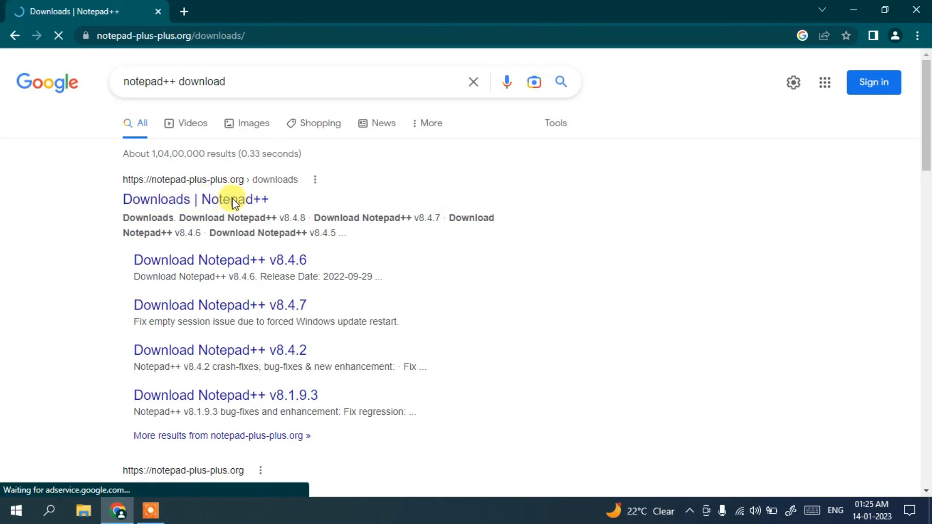
- Open the Notepad++ v8.4.8 release page and scroll to its download links
{"action": "left_click", "coordinate": [195, 199]}
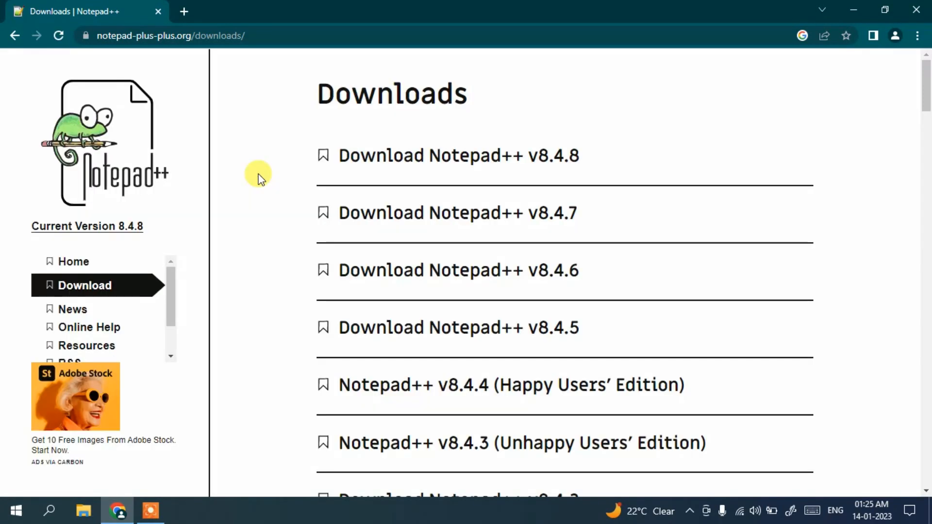
{"action": "mouse_move", "coordinate": [410, 155]}
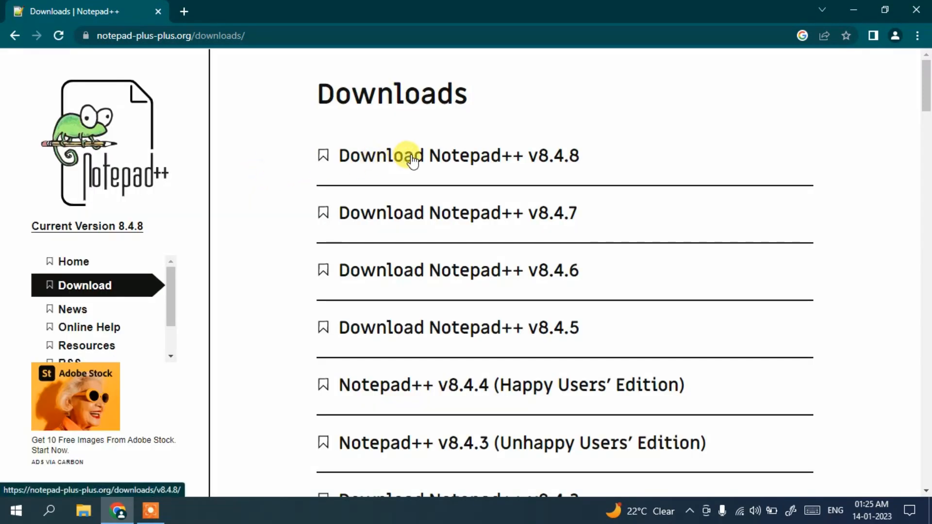
{"action": "mouse_move", "coordinate": [546, 160]}
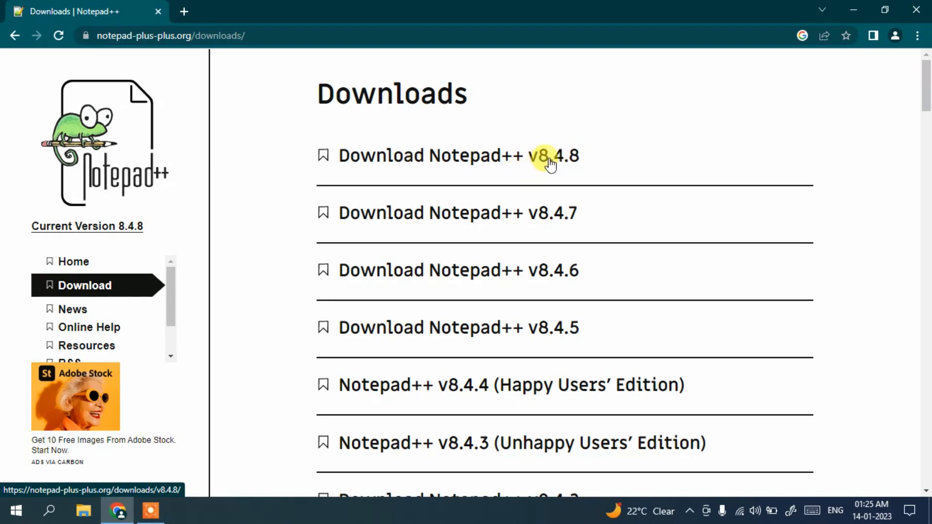
{"action": "mouse_move", "coordinate": [471, 154]}
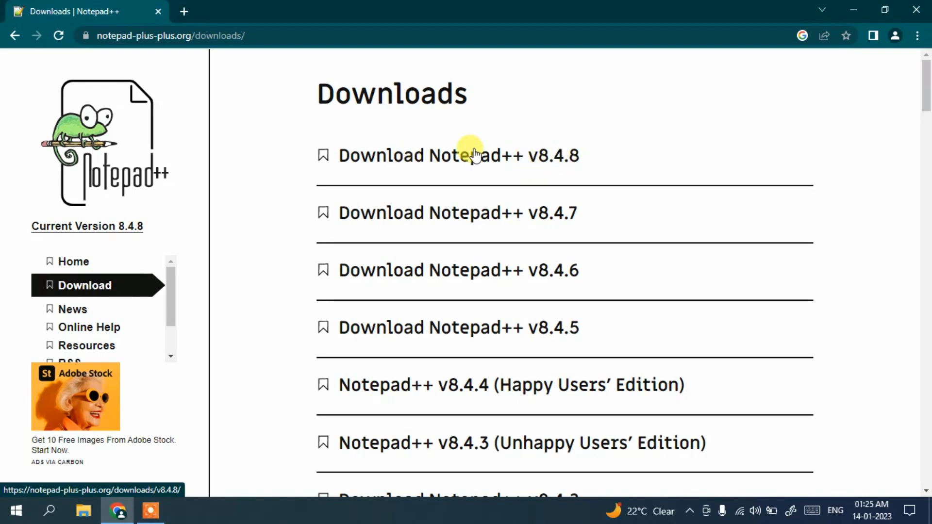
{"action": "left_click", "coordinate": [459, 155]}
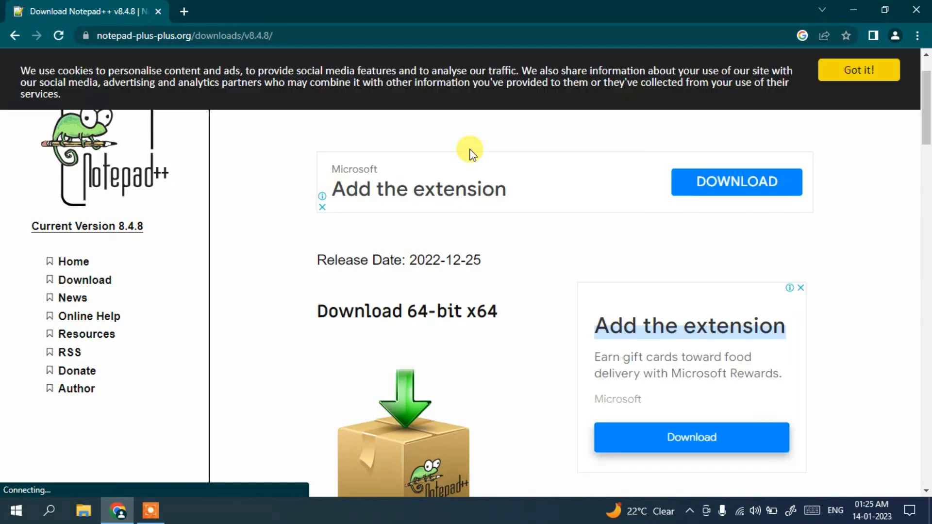
{"action": "scroll", "scroll_direction": "down", "scroll_amount": 3}
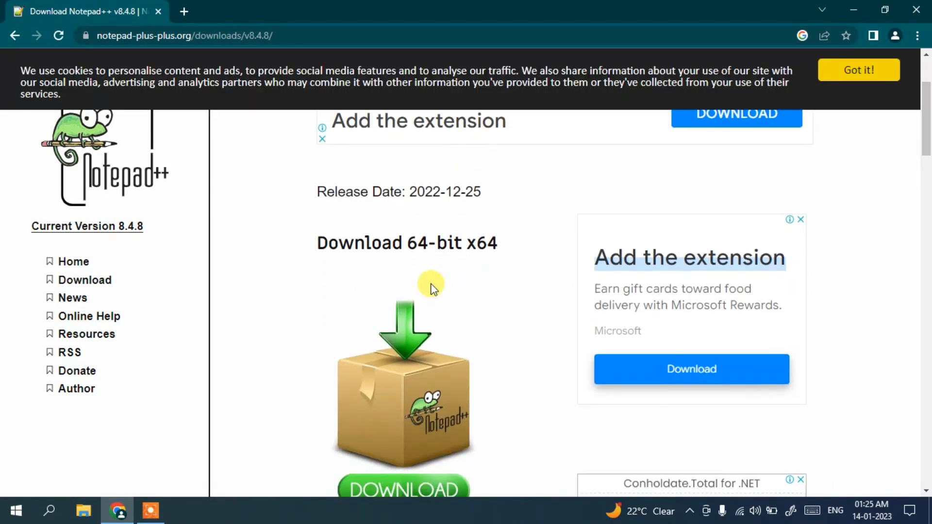
{"action": "scroll", "scroll_direction": "down", "scroll_amount": 3}
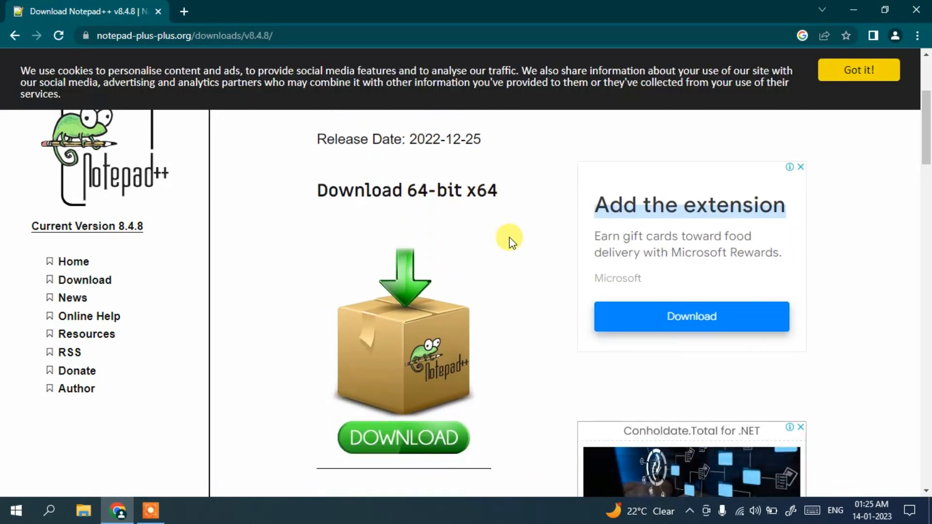
{"action": "scroll", "scroll_direction": "down", "scroll_amount": 3}
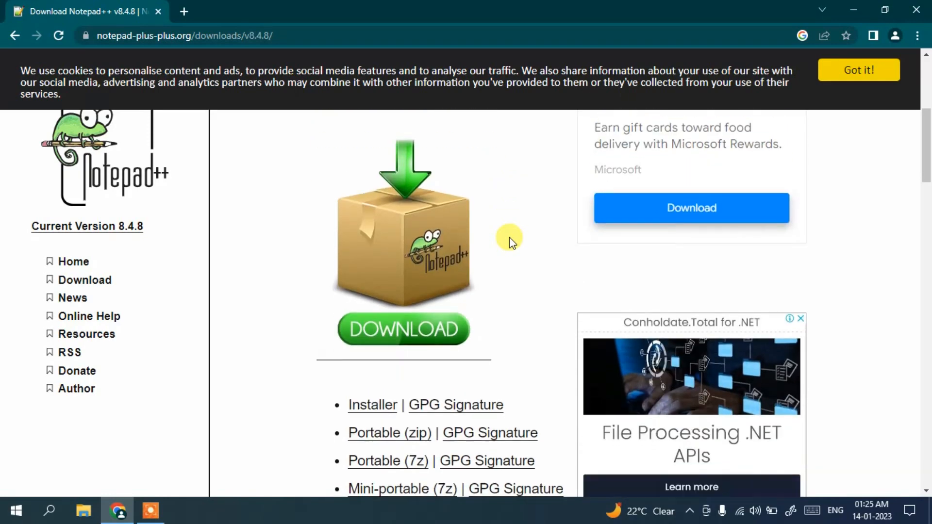
- Download the 64-bit Notepad++ v8.4.8 installer
{"action": "left_click", "coordinate": [403, 330]}
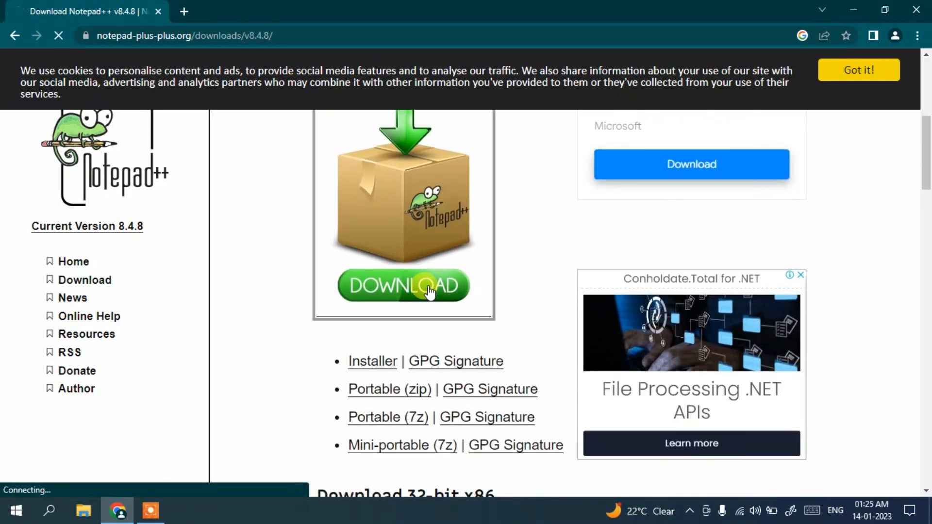
{"action": "left_click", "coordinate": [402, 285]}
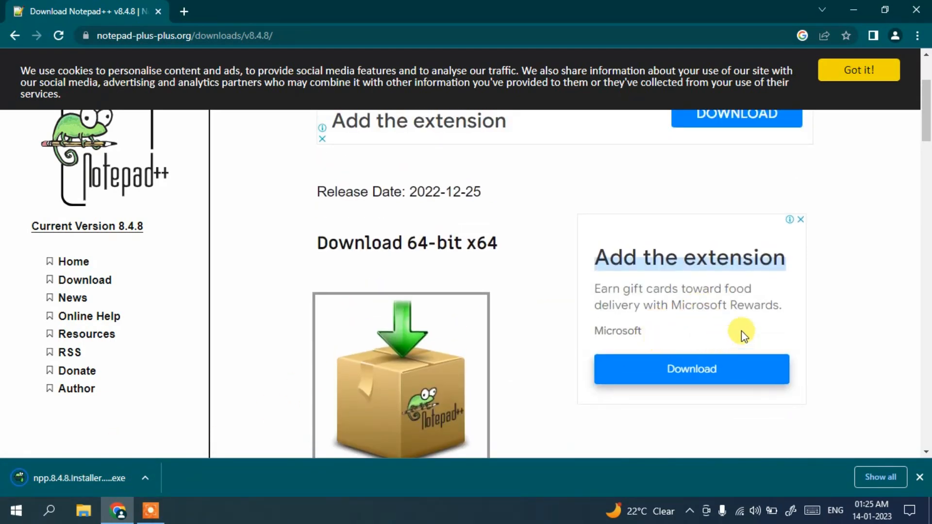
{"action": "scroll", "scroll_direction": "down", "scroll_amount": 3}
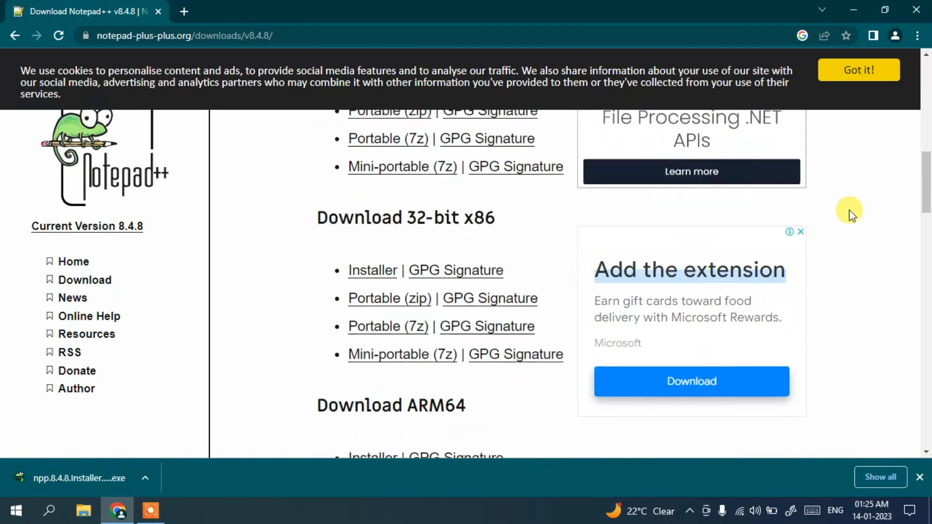
{"action": "scroll", "scroll_direction": "down", "scroll_amount": 3}
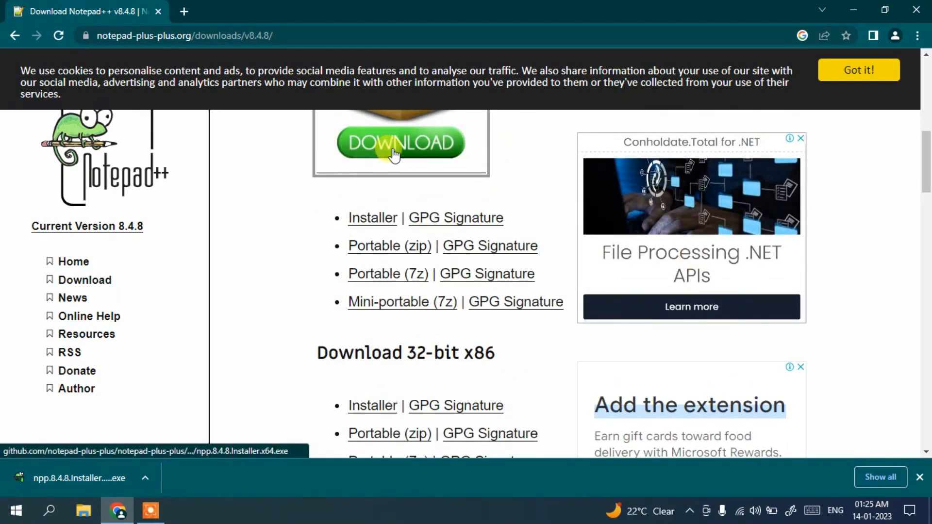
{"action": "mouse_move", "coordinate": [59, 487]}
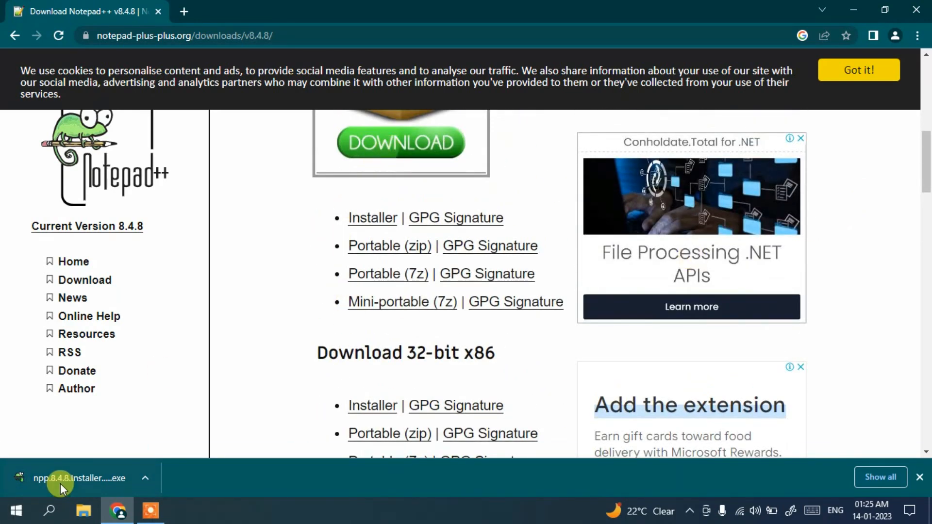
- Run the downloaded installer with English as language and accept the license agreement
{"action": "left_click", "coordinate": [78, 478]}
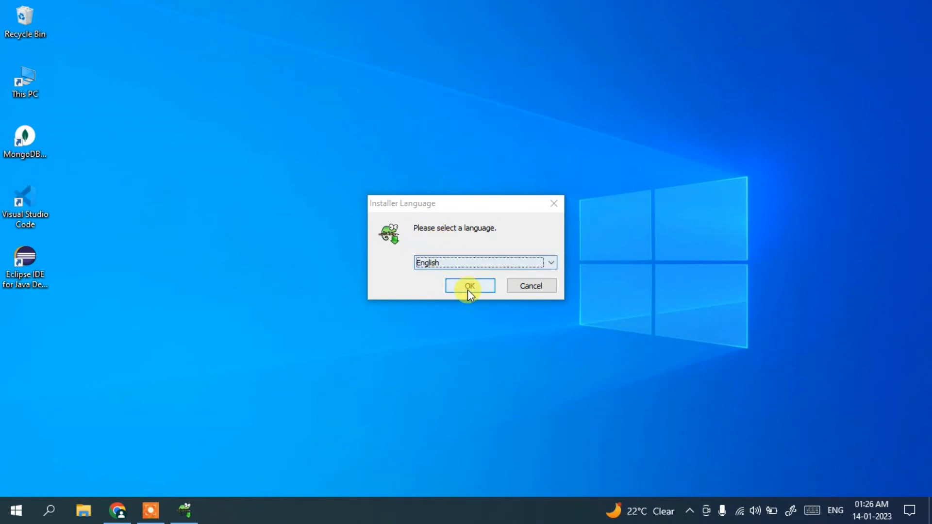
{"action": "left_click", "coordinate": [469, 286]}
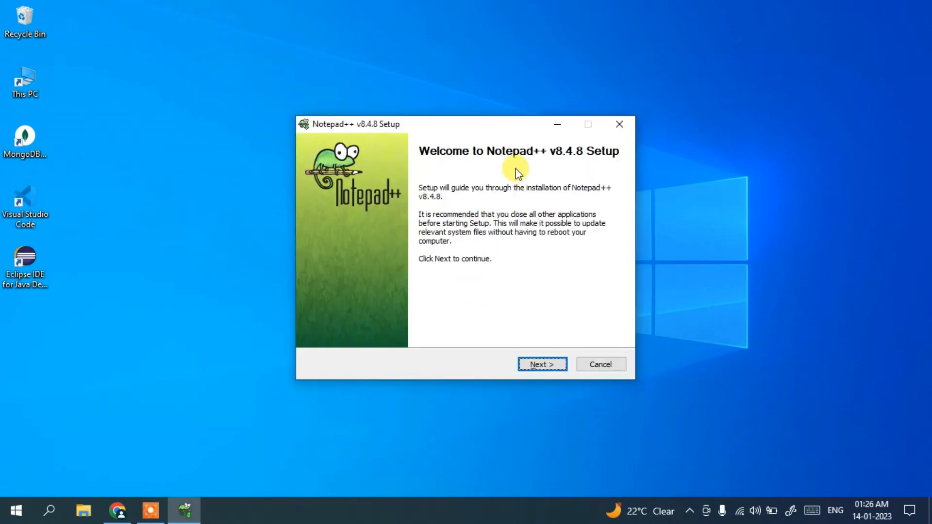
{"action": "mouse_move", "coordinate": [553, 345]}
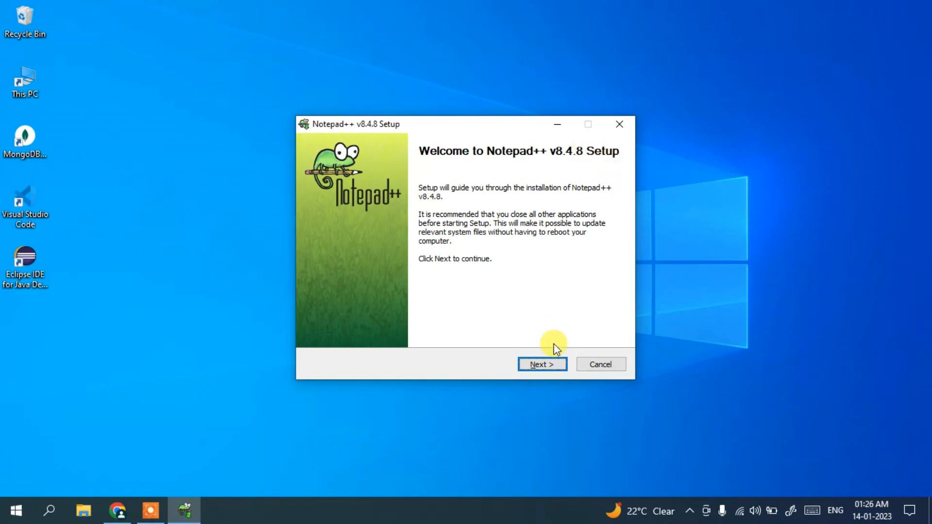
{"action": "left_click", "coordinate": [541, 364]}
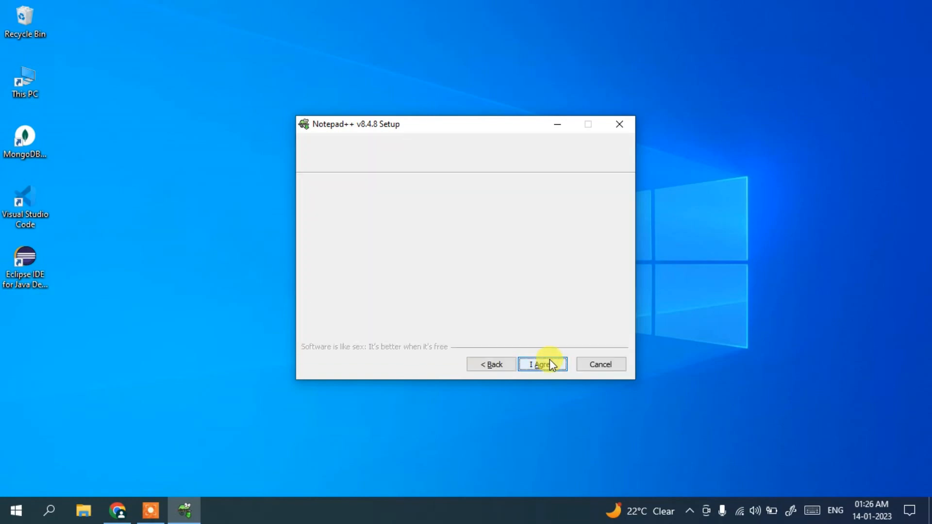
{"action": "left_click", "coordinate": [542, 364]}
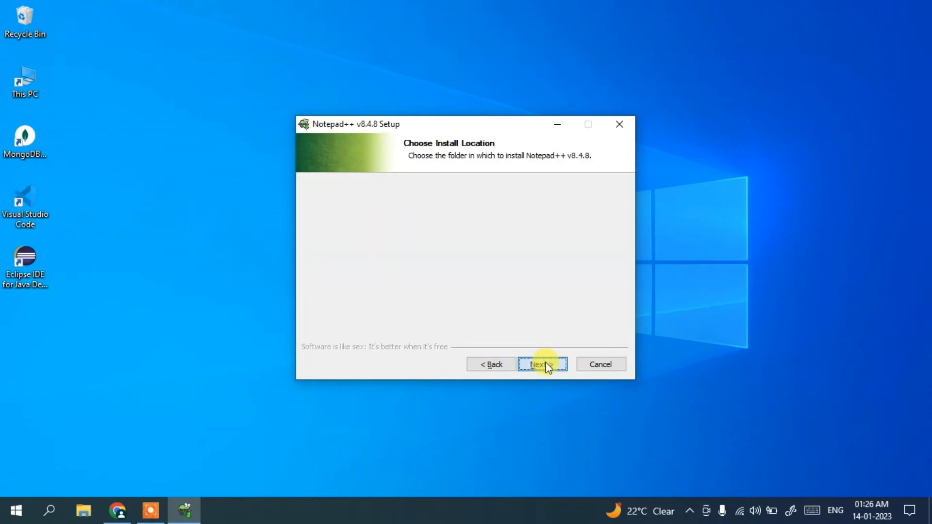
- Keep the default install folder and components, reaching the desktop-shortcut option
{"action": "left_click", "coordinate": [542, 364]}
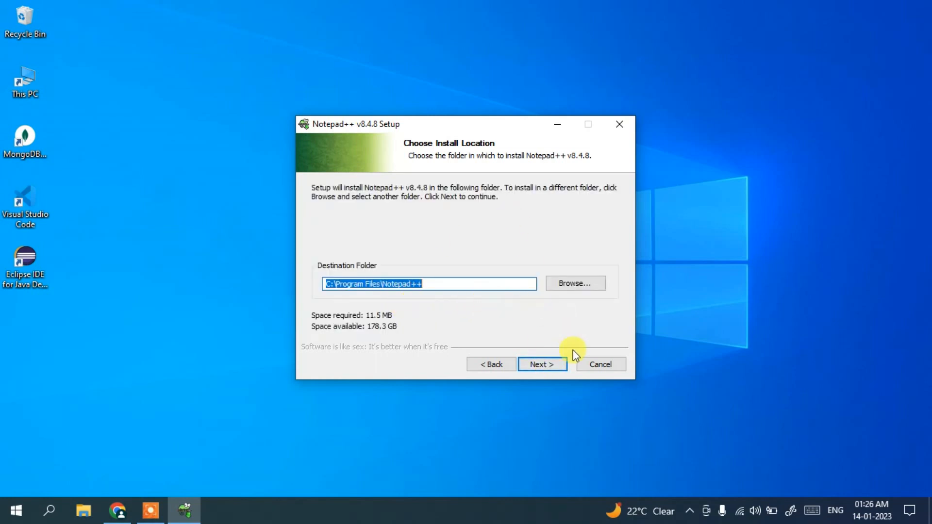
{"action": "left_click", "coordinate": [542, 364]}
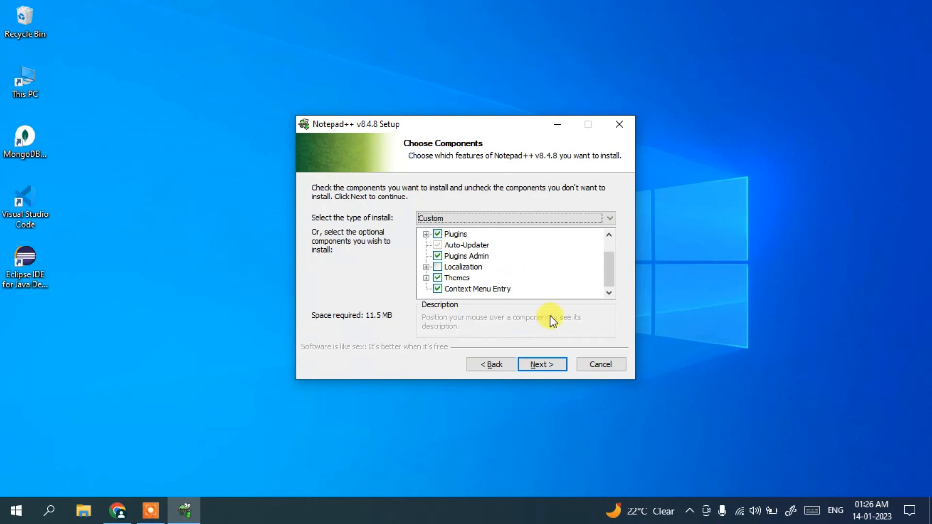
{"action": "left_click", "coordinate": [540, 364]}
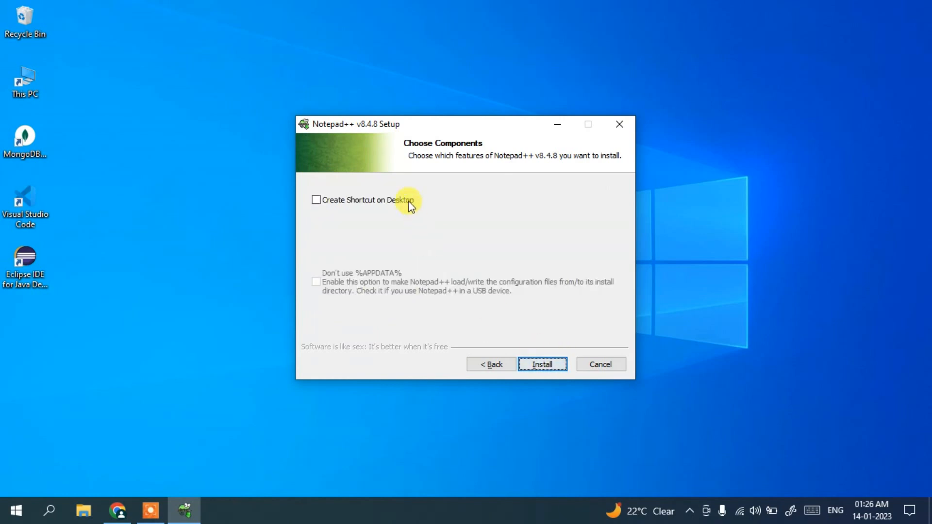
- Install with a desktop shortcut, finish so Notepad++ launches, and maximize the editor
{"action": "left_click", "coordinate": [317, 199]}
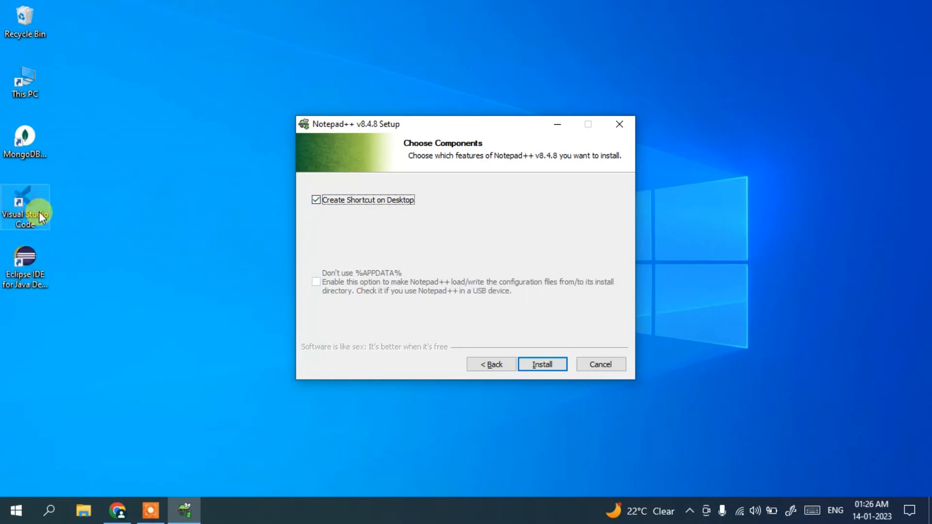
{"action": "mouse_move", "coordinate": [33, 308]}
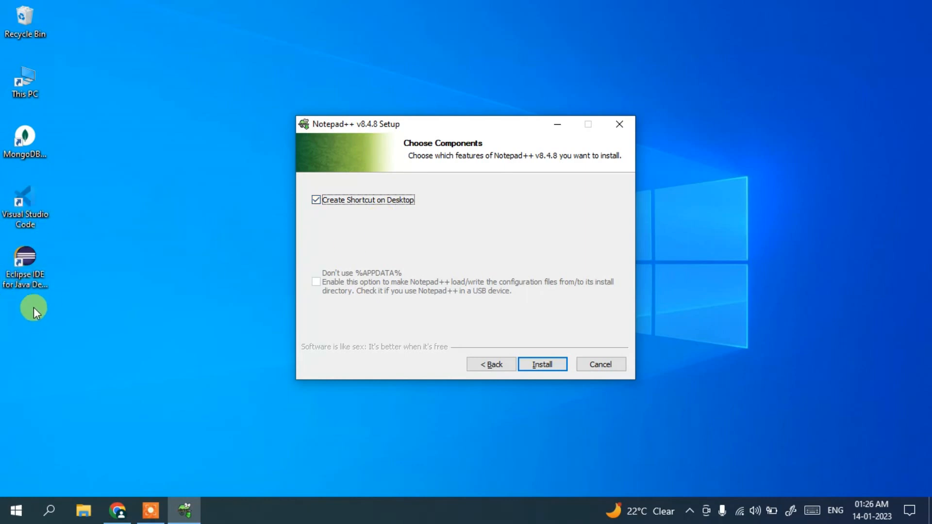
{"action": "mouse_move", "coordinate": [176, 279]}
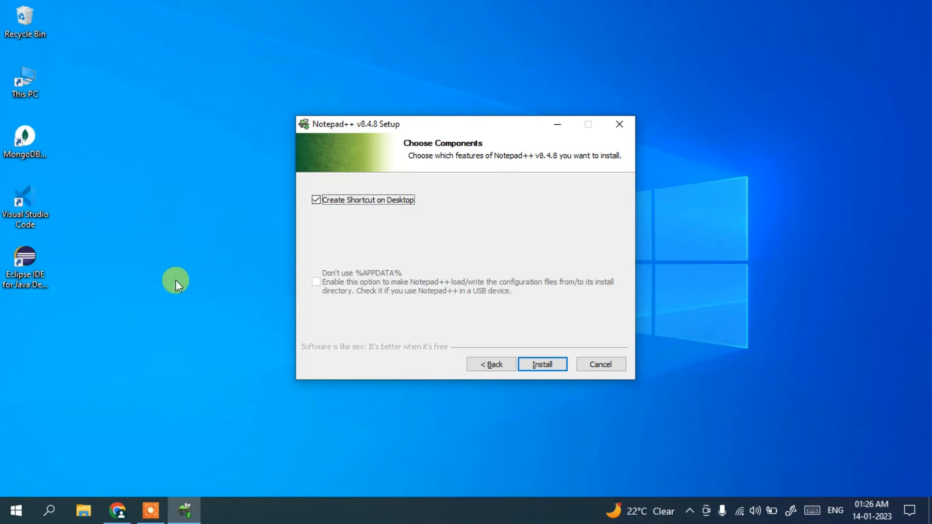
{"action": "left_click", "coordinate": [541, 364]}
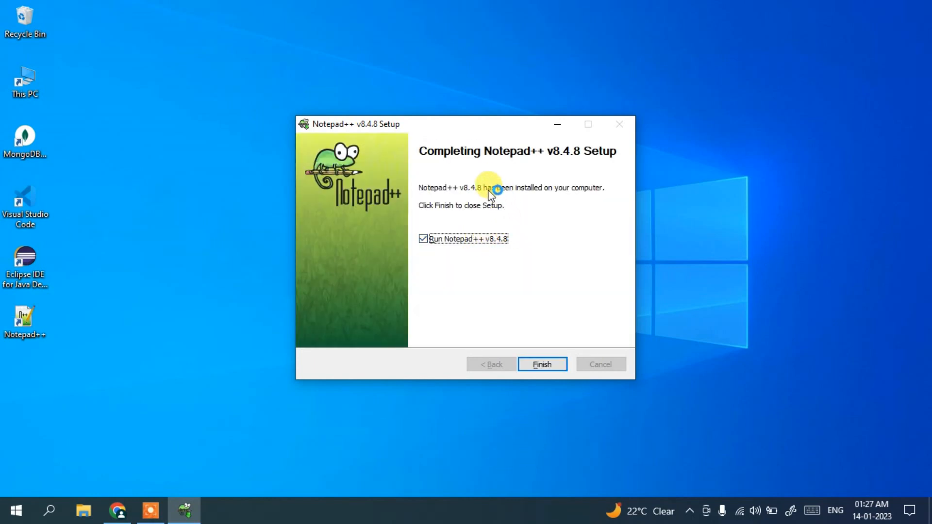
{"action": "mouse_move", "coordinate": [538, 353]}
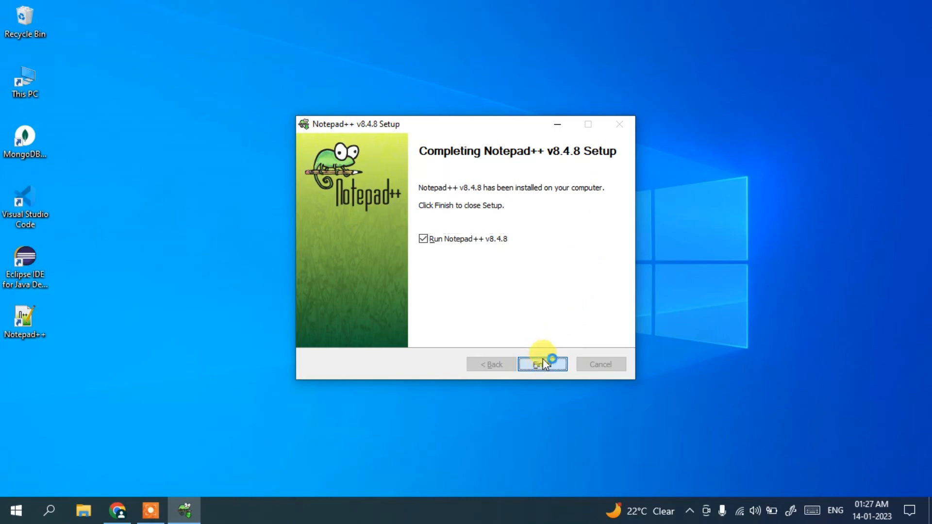
{"action": "left_click", "coordinate": [541, 364]}
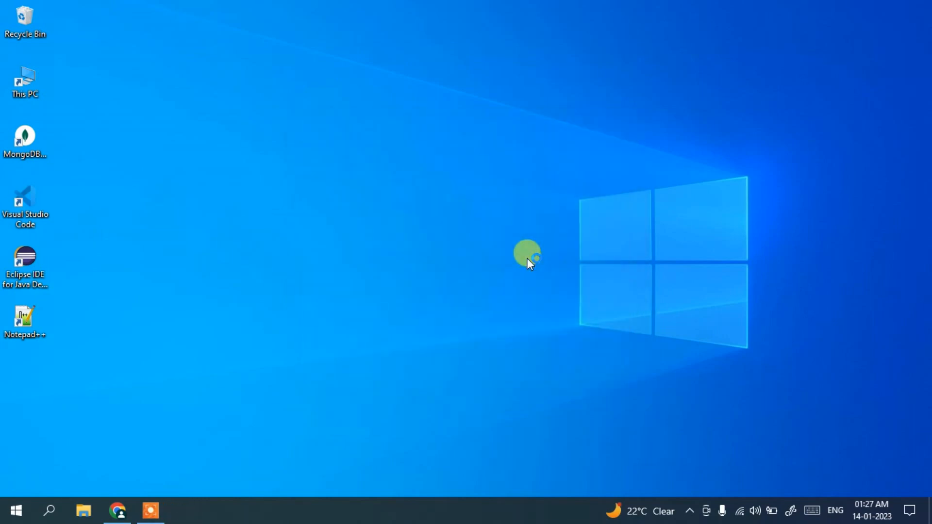
{"action": "double_click", "coordinate": [25, 316]}
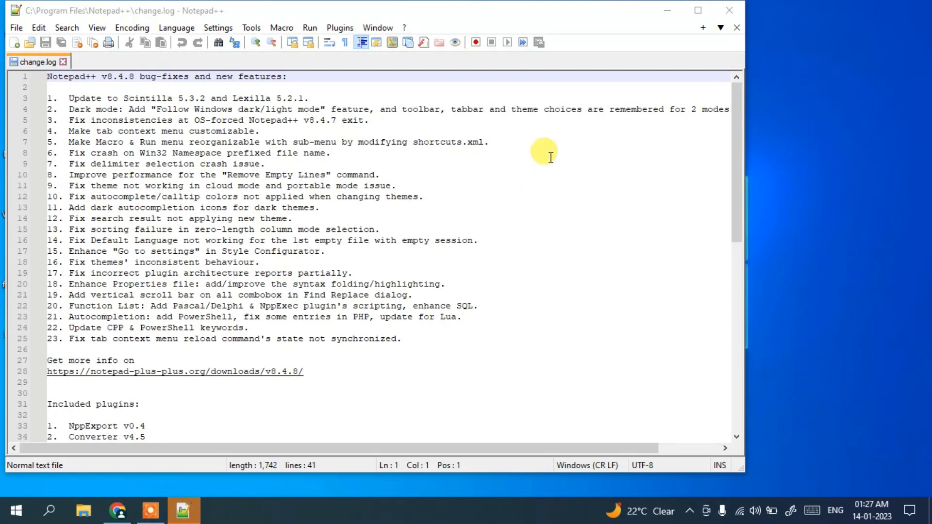
{"action": "mouse_move", "coordinate": [563, 147]}
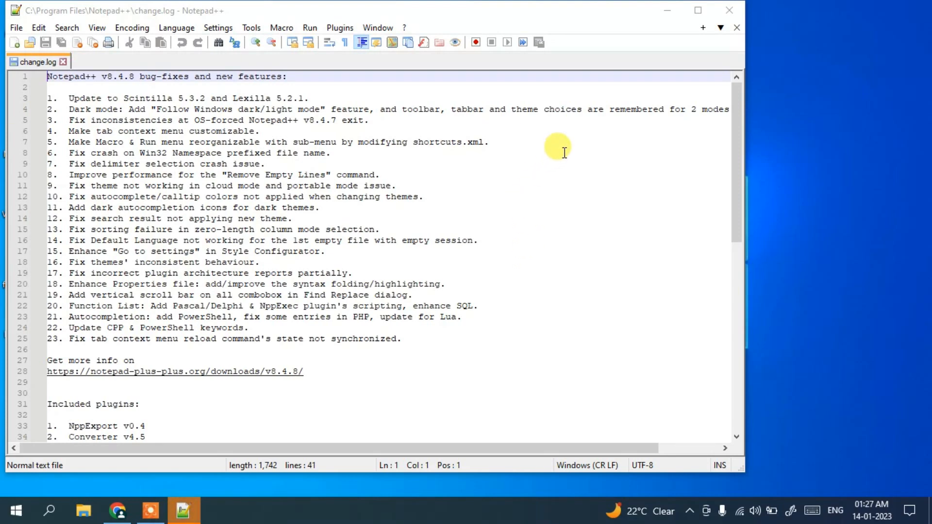
{"action": "mouse_move", "coordinate": [698, 11]}
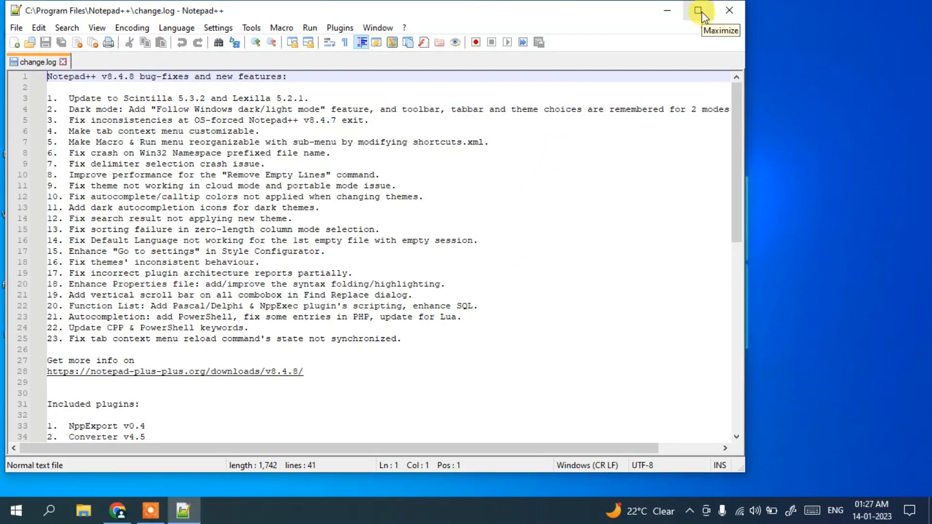
{"action": "left_click", "coordinate": [699, 10]}
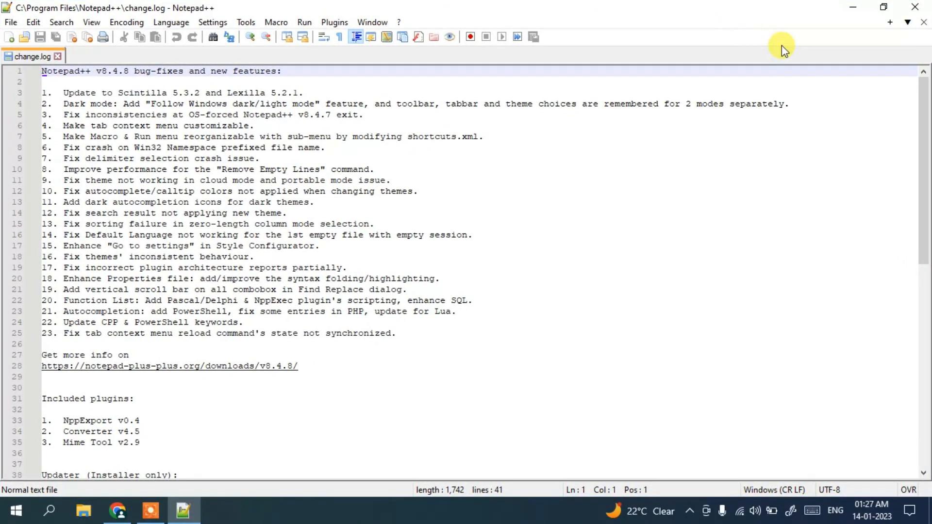
{"action": "mouse_move", "coordinate": [817, 70]}
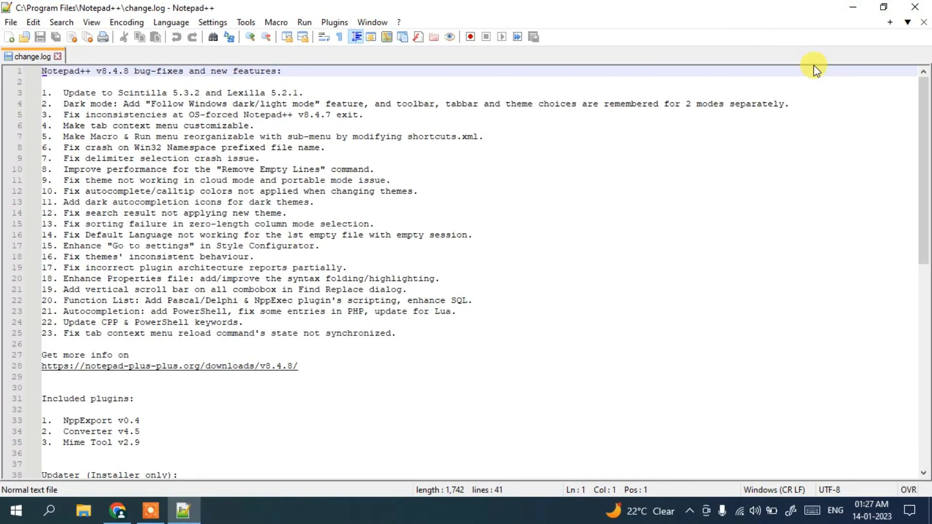
{"action": "mouse_move", "coordinate": [809, 64]}
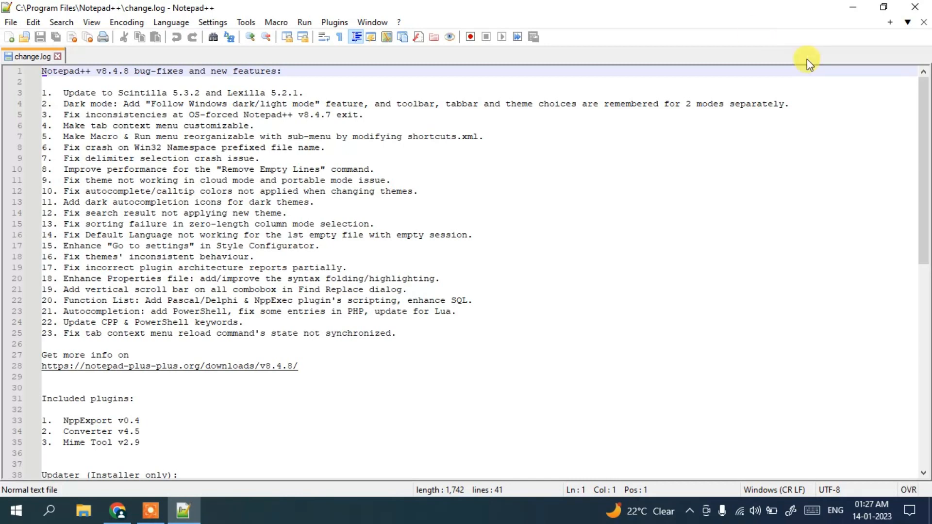
{"action": "mouse_move", "coordinate": [814, 70]}
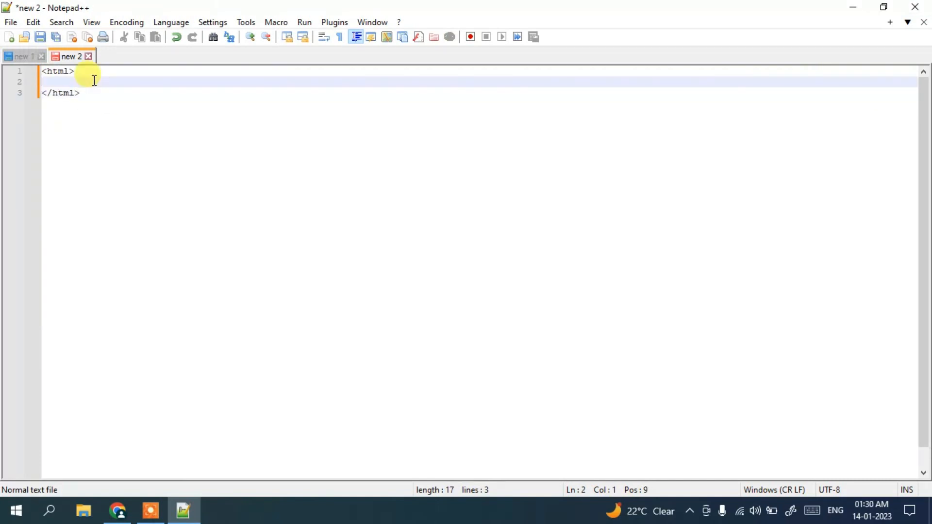
- Add a title element reading 'Hello World' (closing tag typed as </tile>)
{"action": "type", "text": "<"}
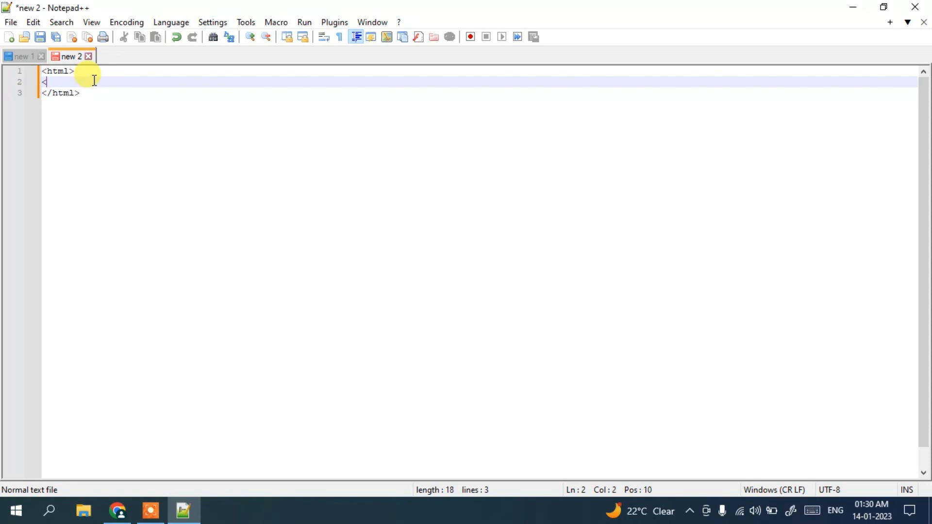
{"action": "type", "text": "title>"}
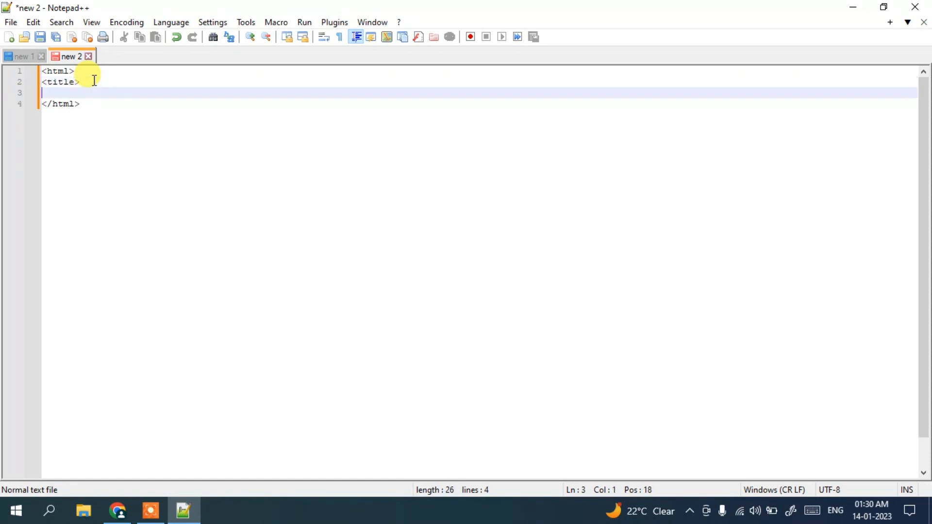
{"action": "type", "text": "</"}
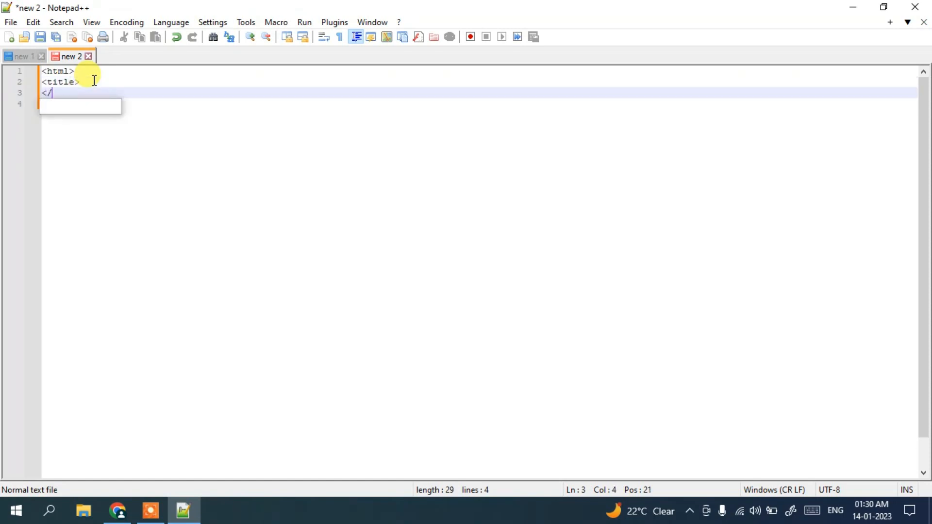
{"action": "type", "text": "tile>"}
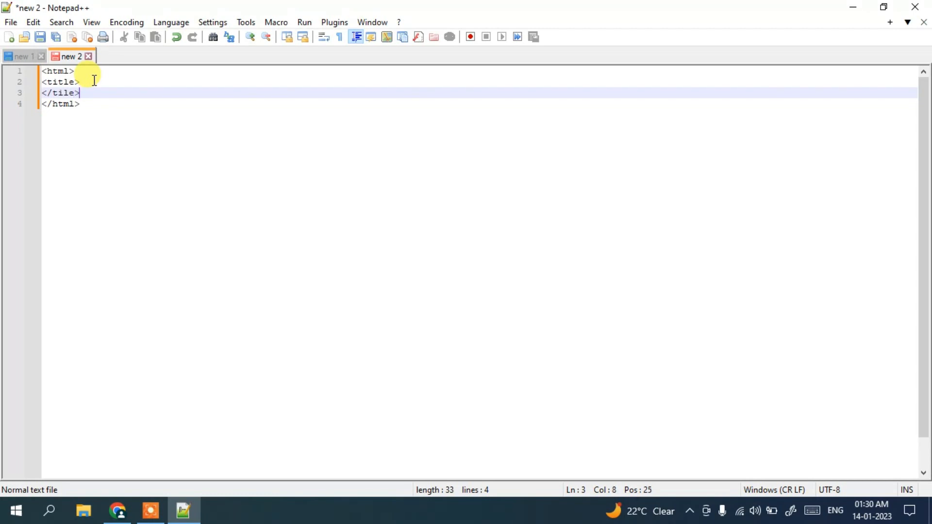
{"action": "left_click", "coordinate": [81, 81]}
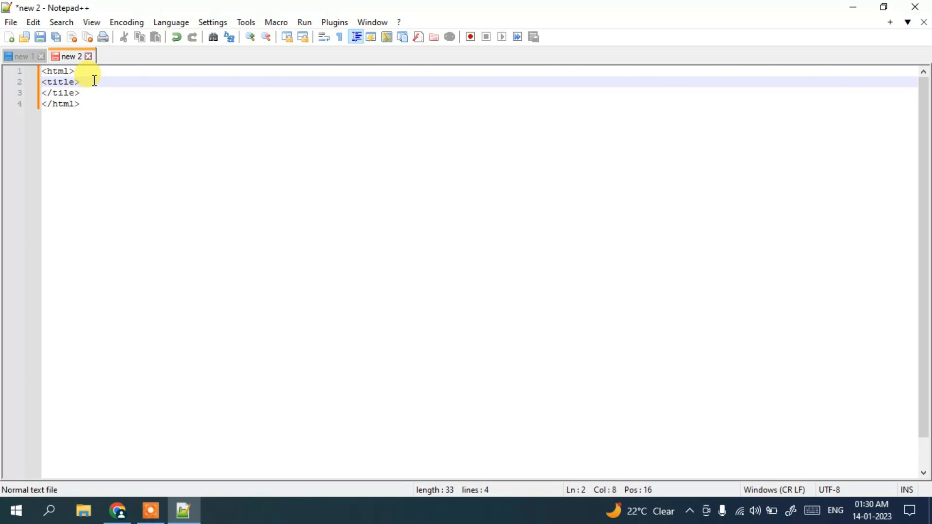
{"action": "type", "text": "Hello W"}
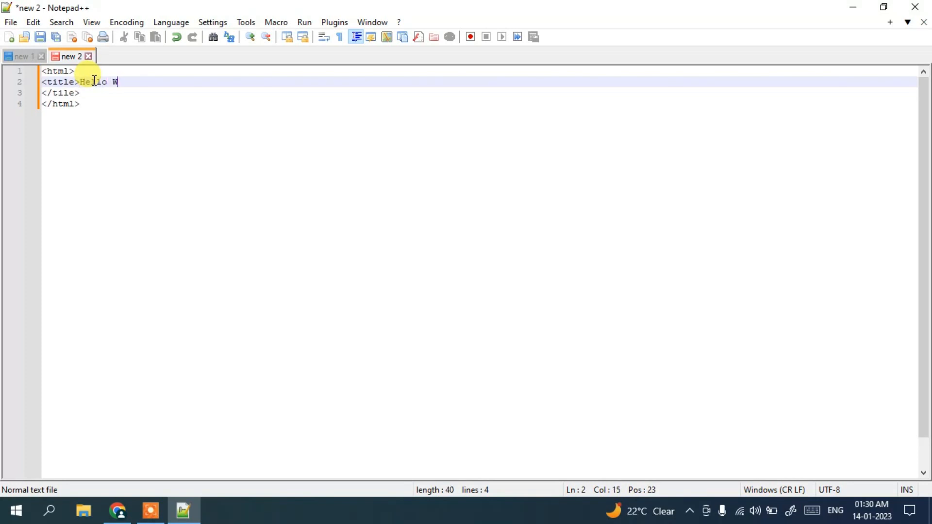
{"action": "type", "text": "orld"}
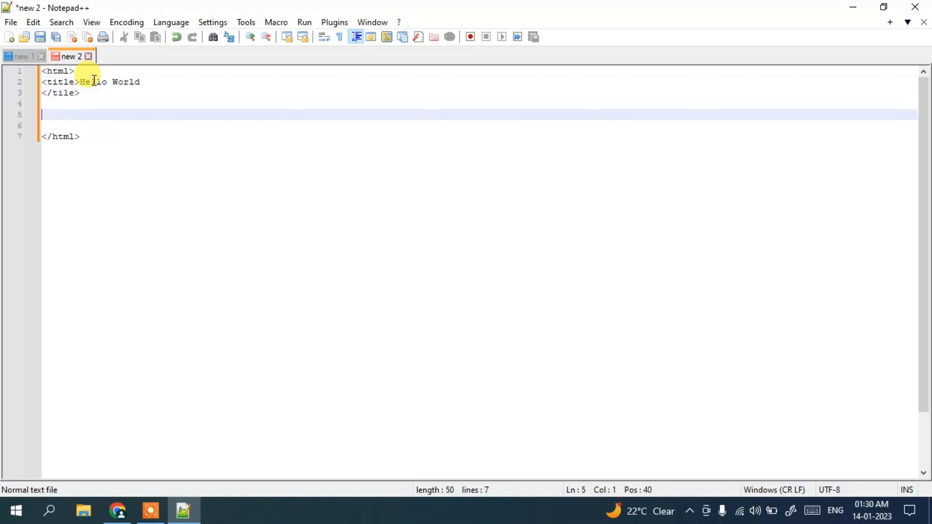
- Add a body containing an h1 heading reading 'Hello World'
{"action": "type", "text": "<body>"}
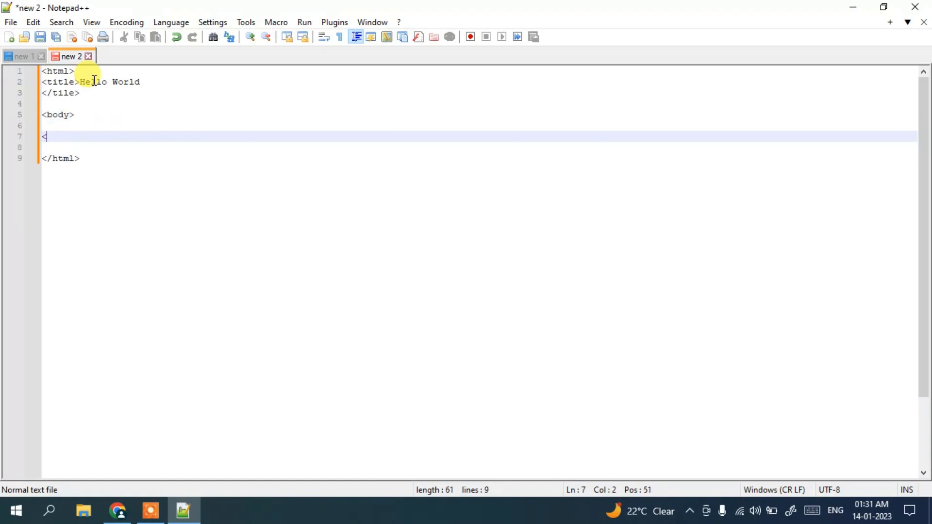
{"action": "type", "text": "/body>"}
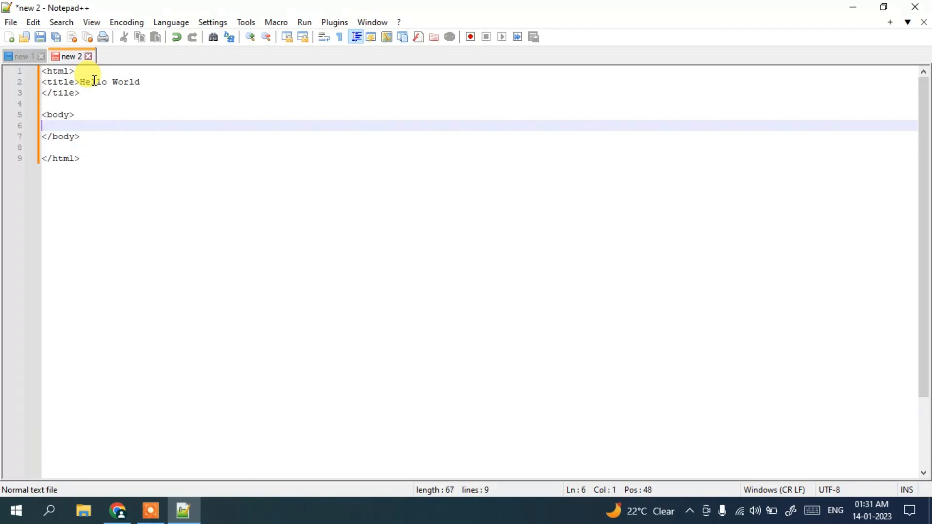
{"action": "type", "text": "<h1>"}
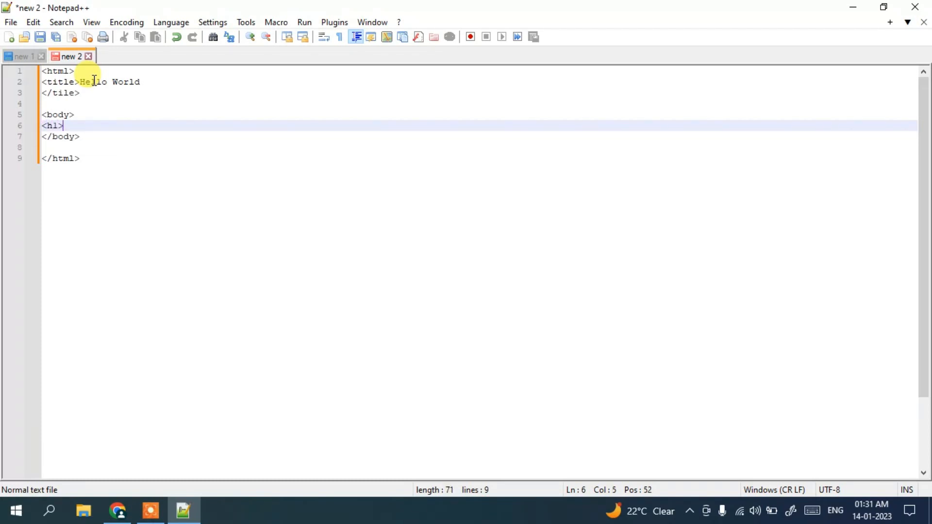
{"action": "type", "text": "</"}
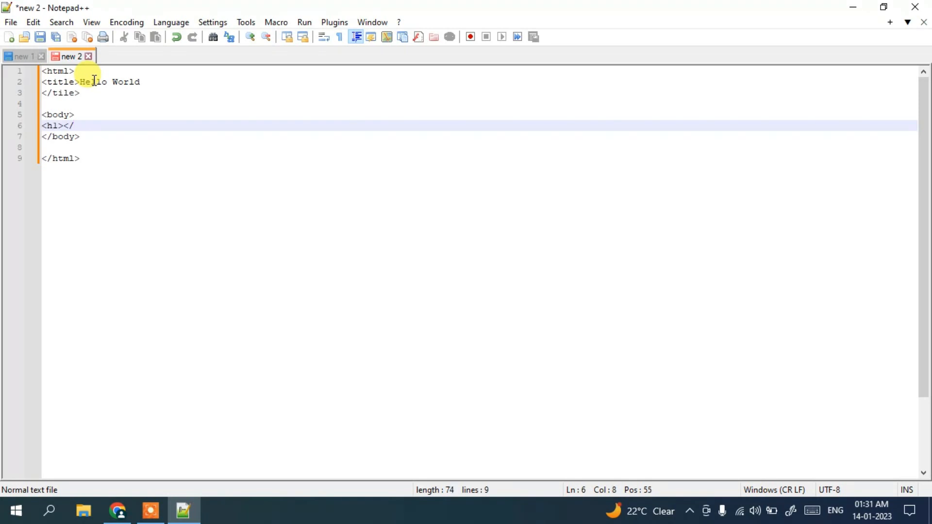
{"action": "type", "text": "h1>"}
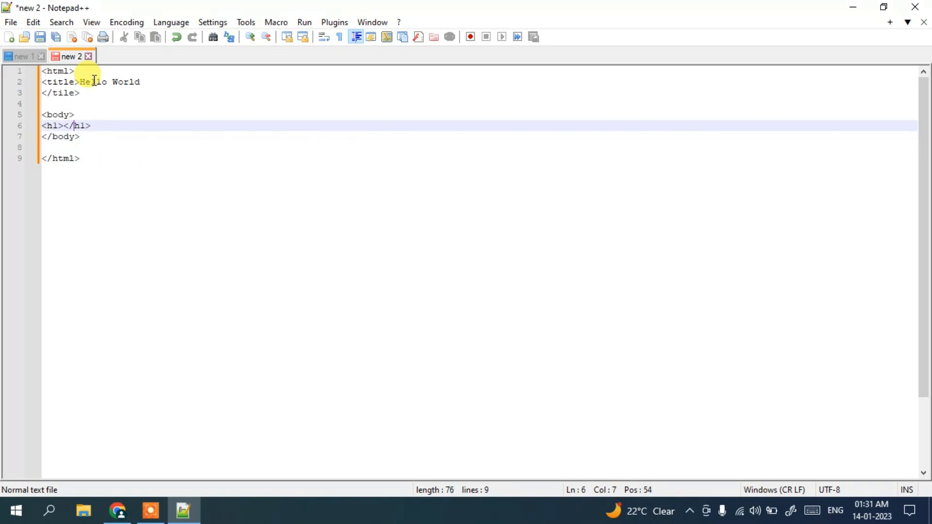
{"action": "type", "text": "Hello"}
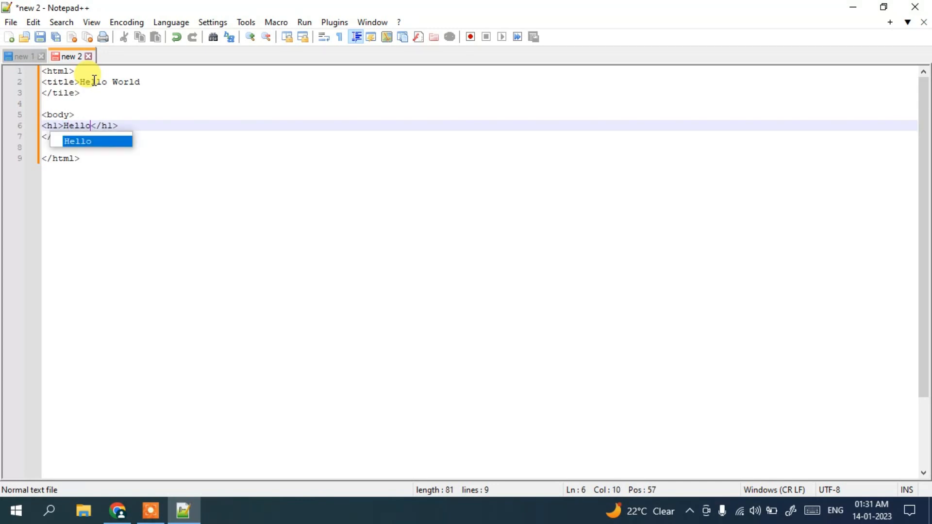
{"action": "type", "text": "World"}
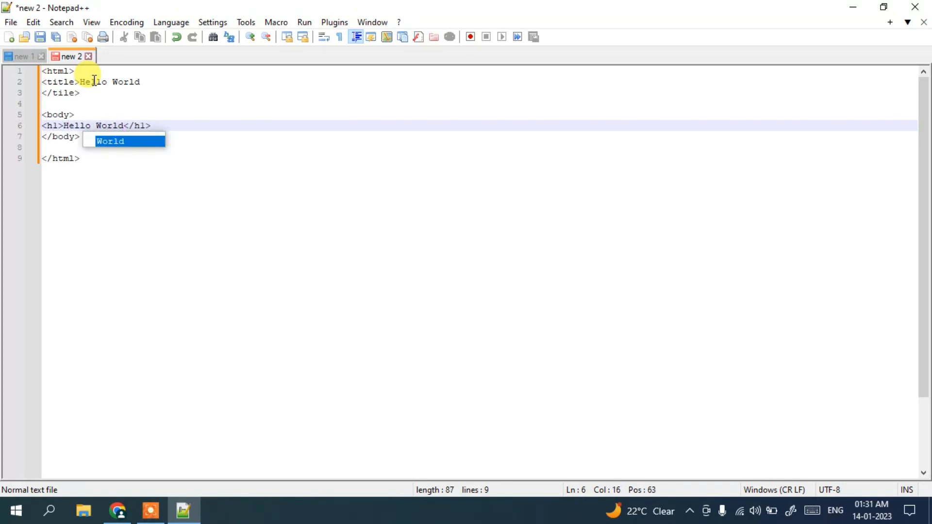
- Save the page to the desktop as index.html
{"action": "left_click", "coordinate": [10, 23]}
{"action": "type", "text": "index.html"}
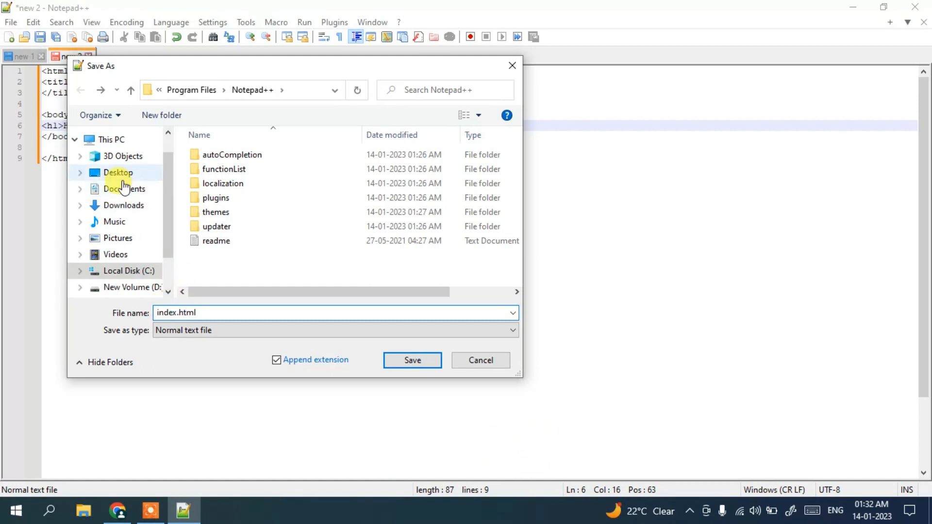
{"action": "left_click", "coordinate": [117, 173]}
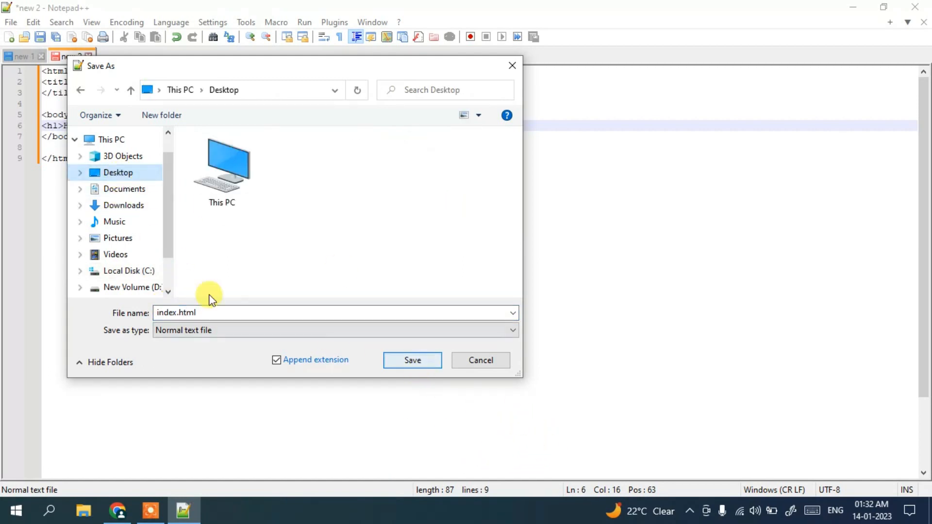
{"action": "left_click", "coordinate": [412, 360]}
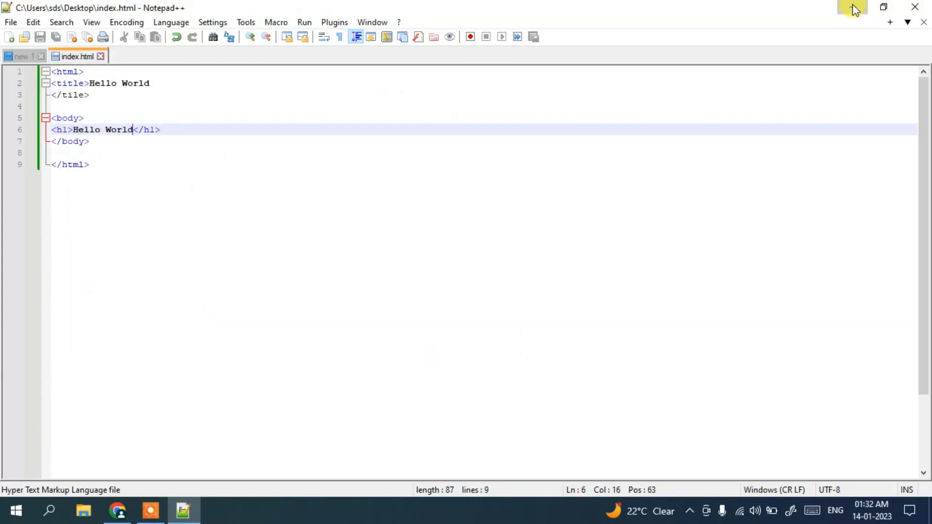
- Minimize the editor and open index.html from the desktop so Chrome renders the Hello World heading
{"action": "left_click", "coordinate": [851, 7]}
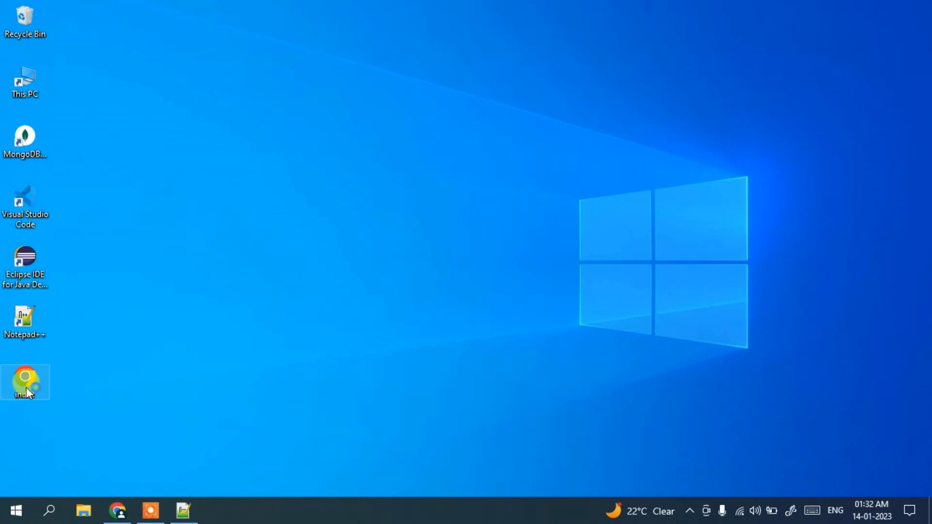
{"action": "double_click", "coordinate": [25, 382]}
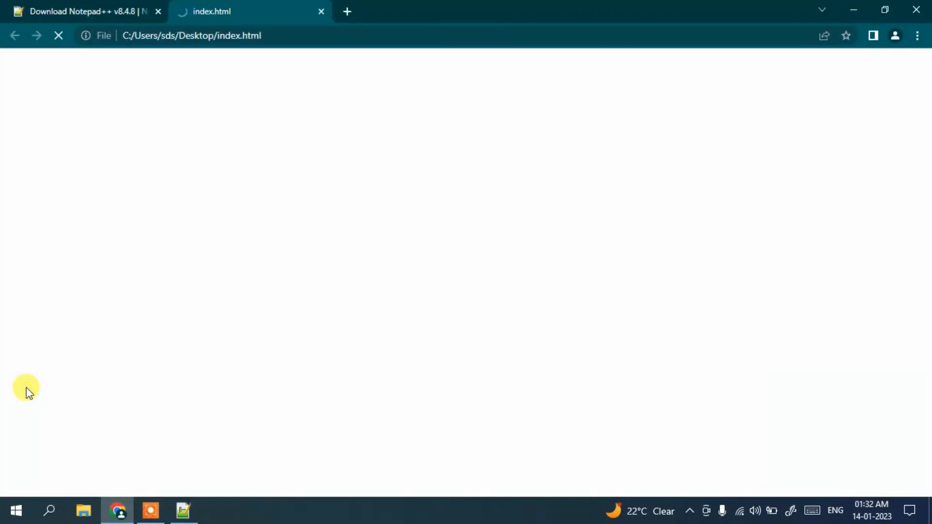
{"action": "left_click", "coordinate": [182, 510]}
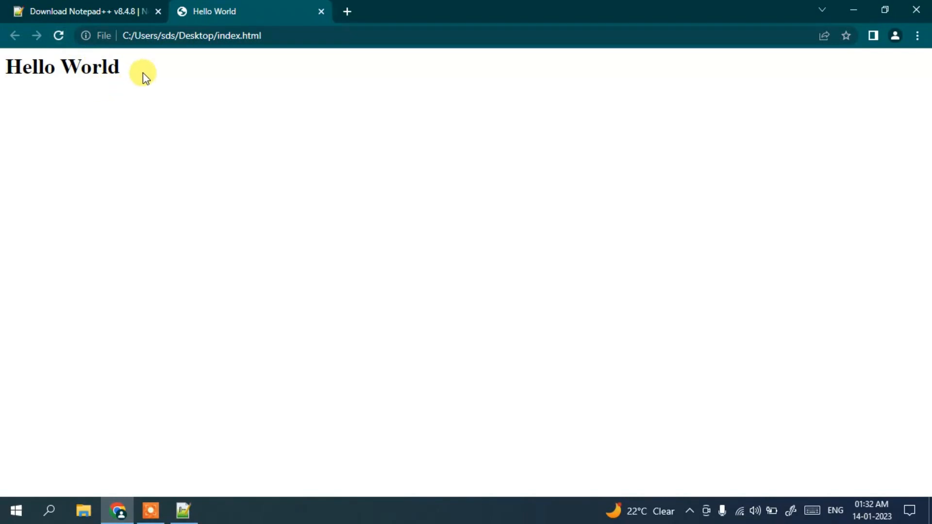
{"action": "mouse_move", "coordinate": [232, 493]}
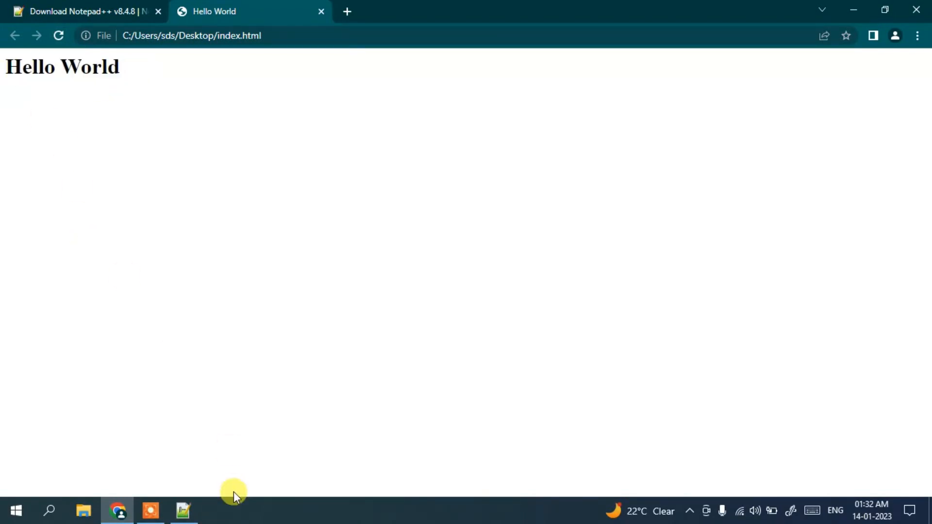
- Switch back to the index.html source in Notepad++ at the misspelled </tile> tag
{"action": "left_click", "coordinate": [182, 509]}
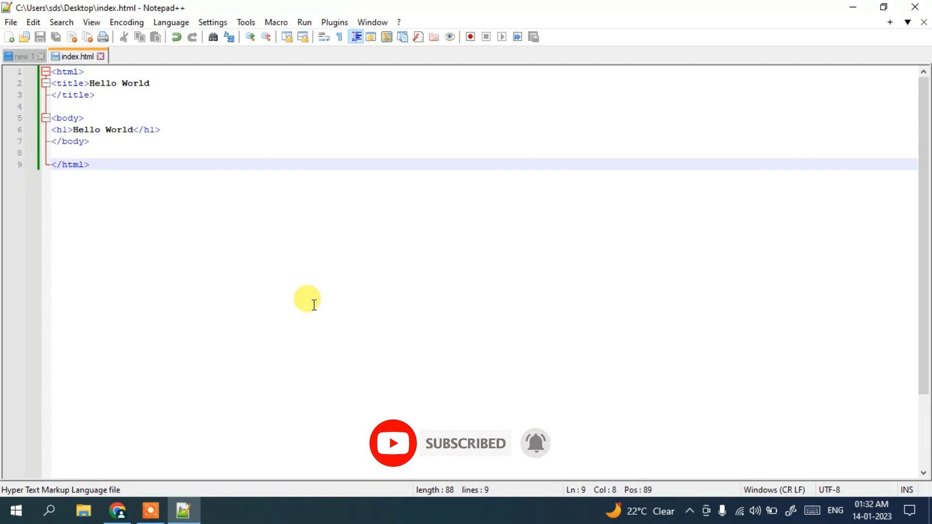
{"action": "left_click", "coordinate": [89, 165]}
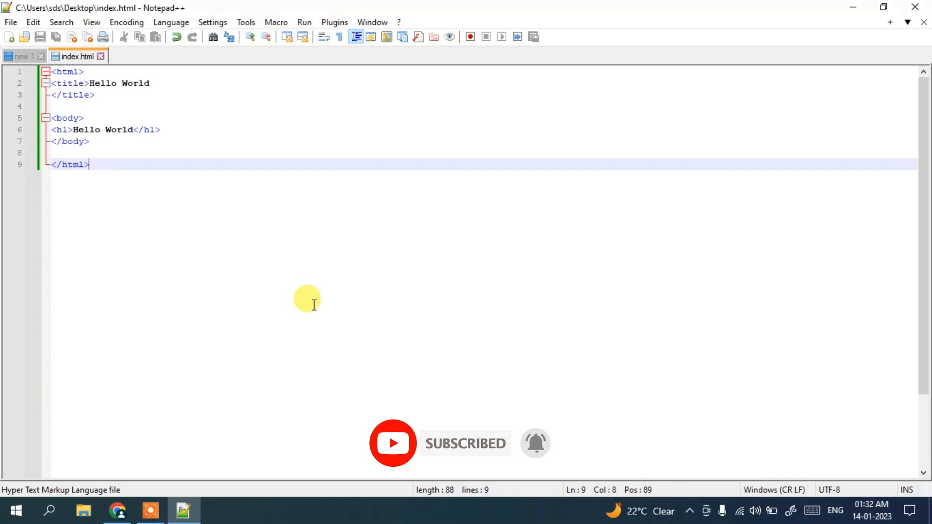